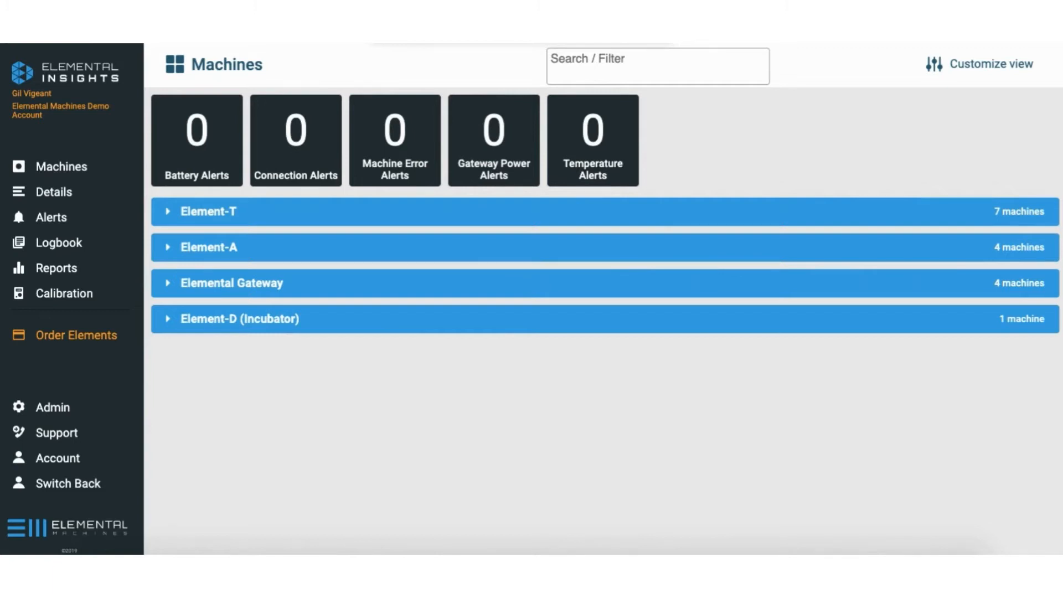
mouse_move(252, 421)
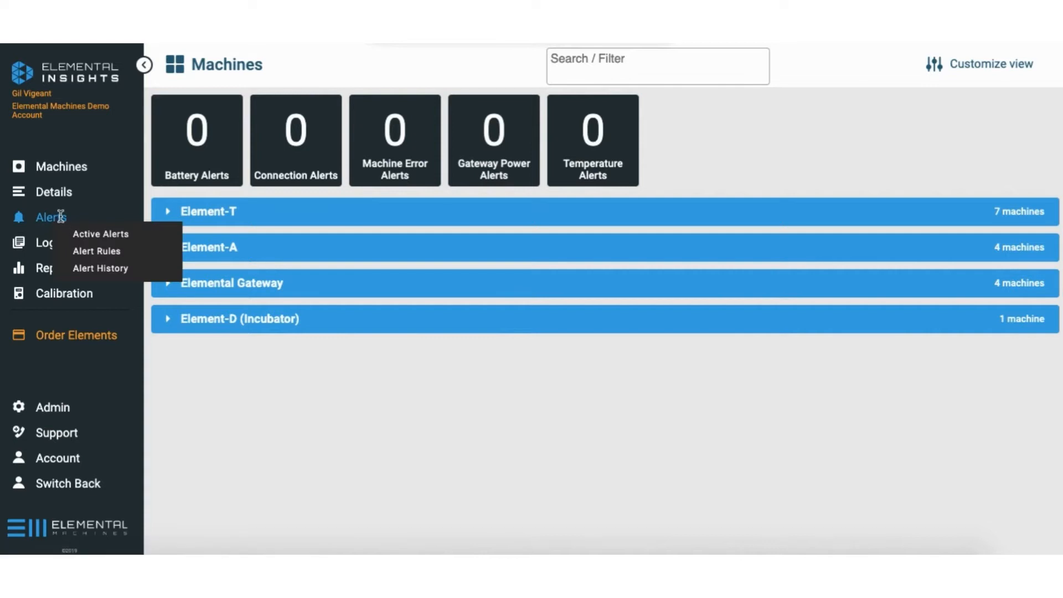
mouse_move(96, 251)
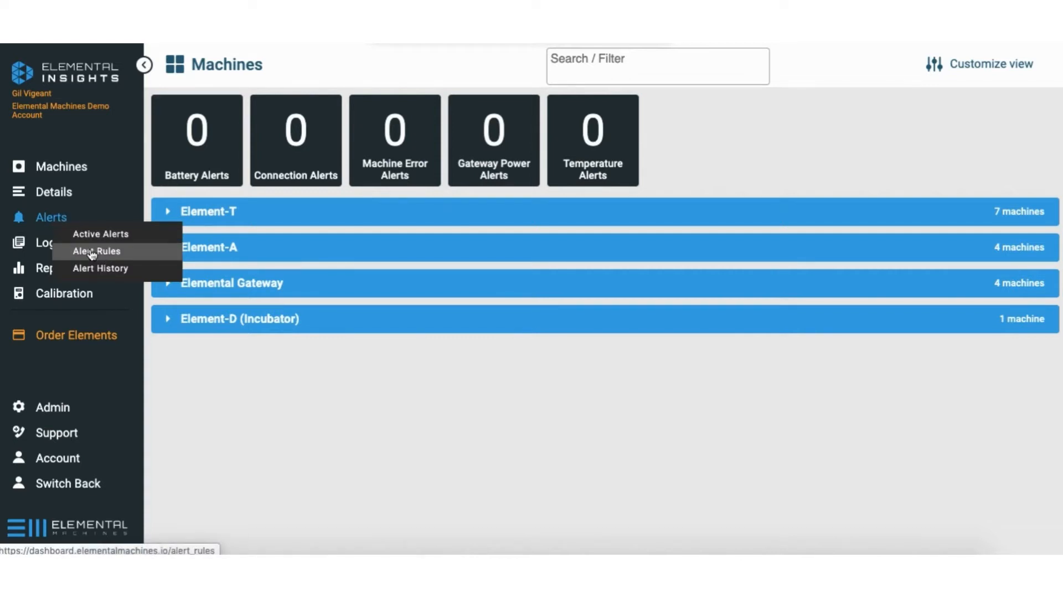
Go to the Alert Rules page and start a new alert rule
click(95, 252)
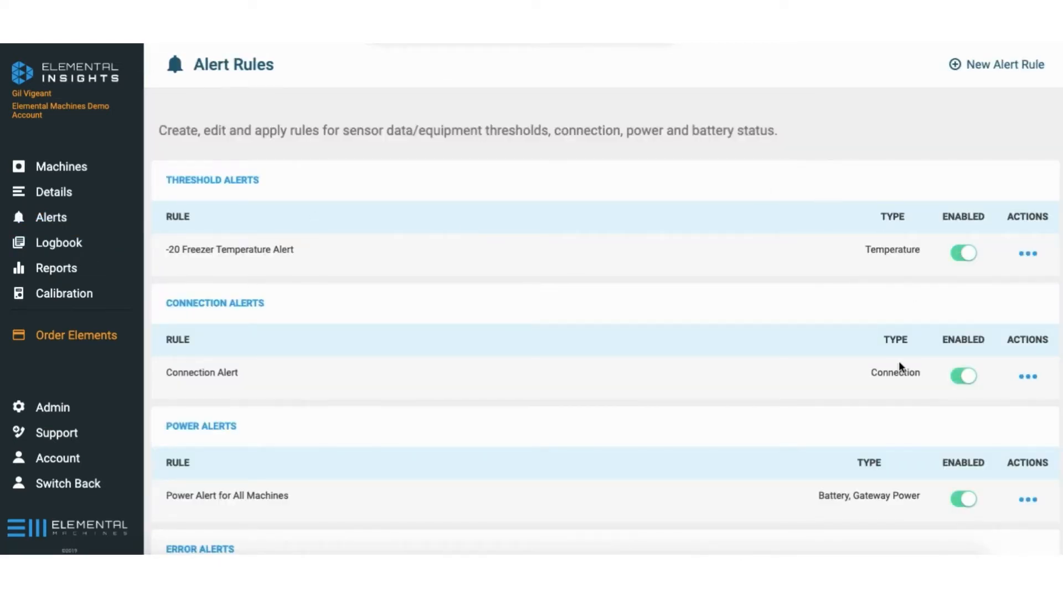
mouse_move(987, 76)
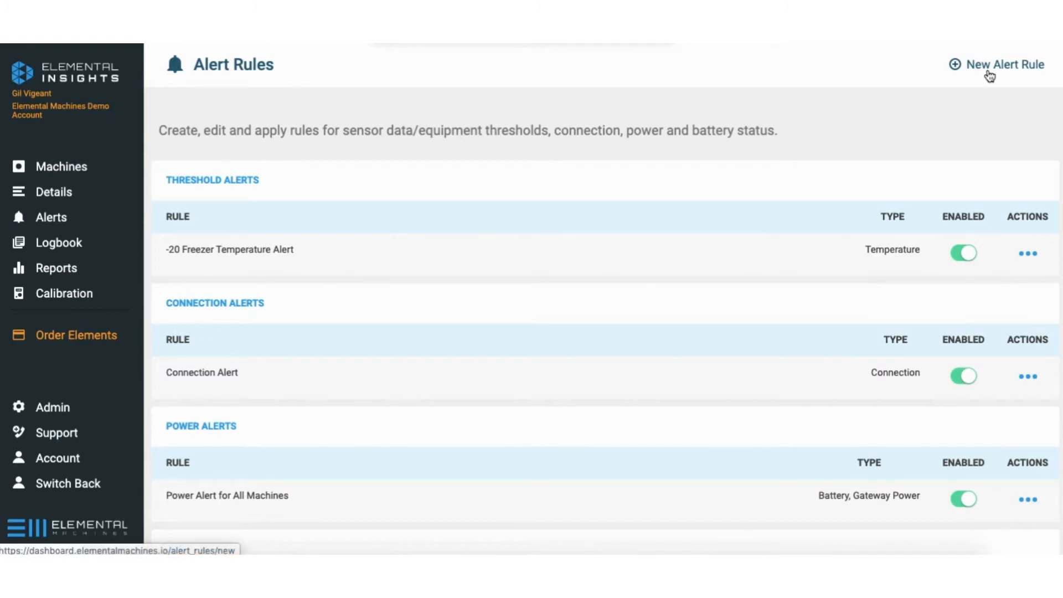
mouse_move(1005, 78)
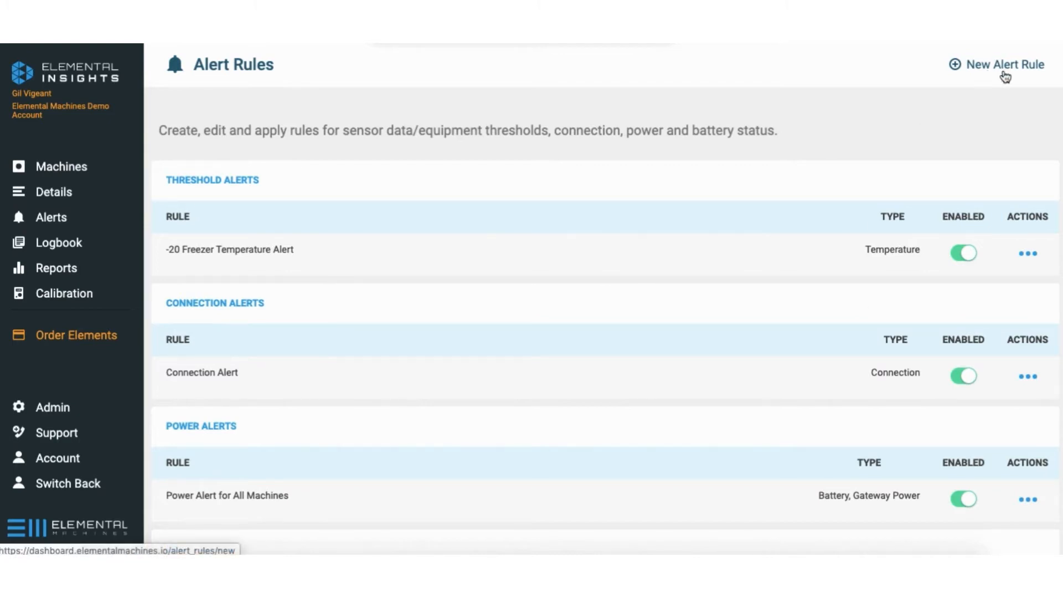
click(1004, 66)
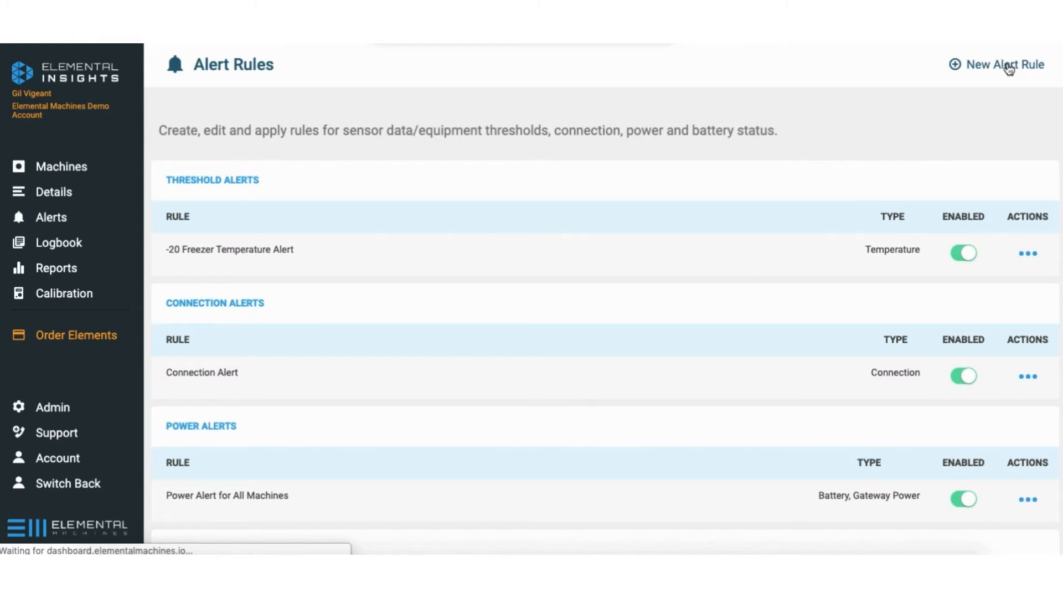
Name the rule '-80 Freezer Temp Rule' and make it a Threshold alert
click(1000, 65)
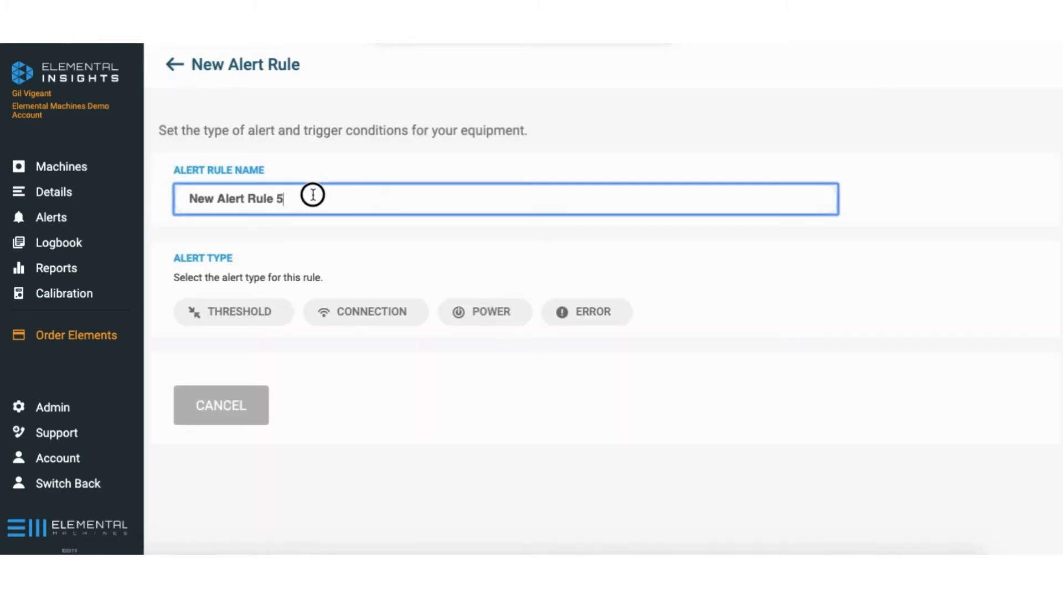
text(-80 Freezer Temp Rule)
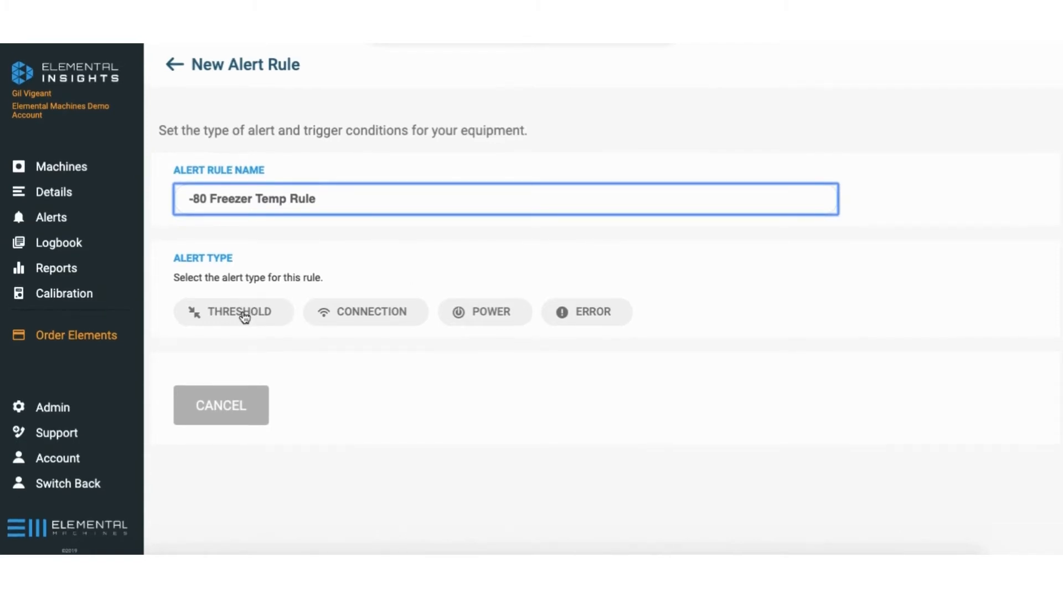
click(241, 312)
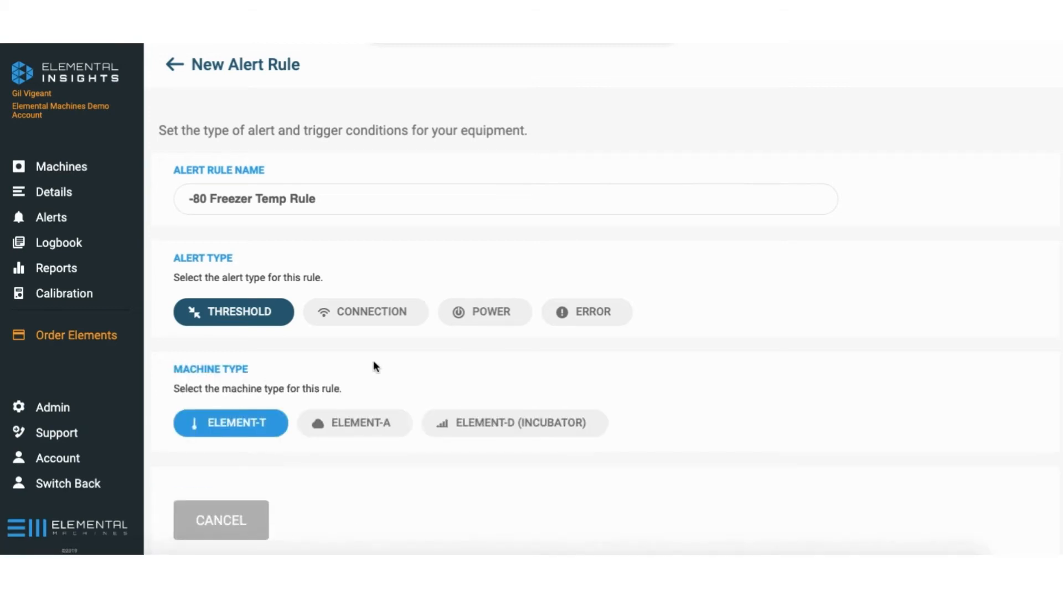
scroll(down, 3)
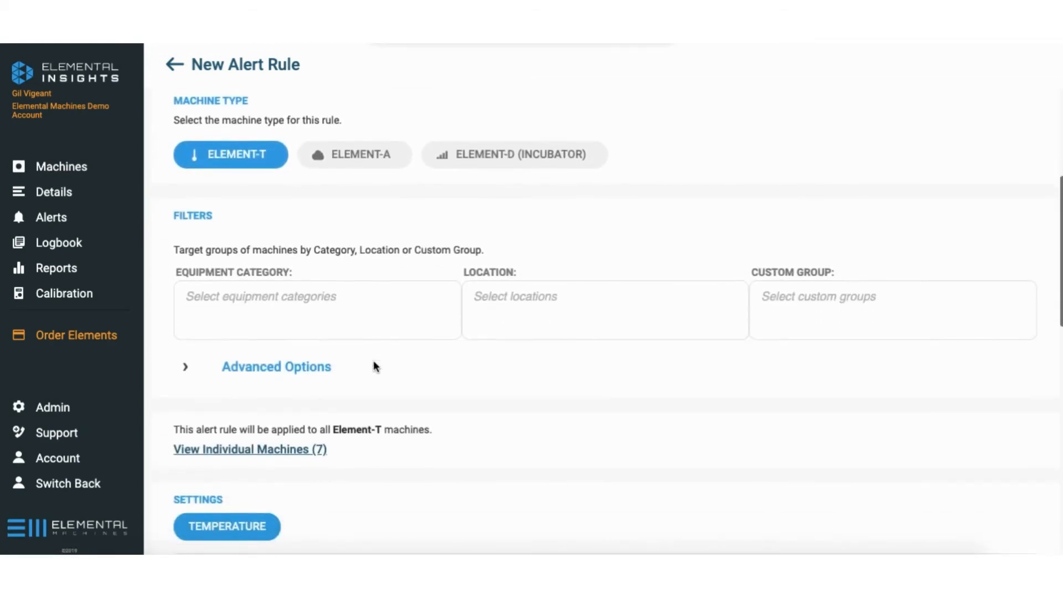
mouse_move(341, 315)
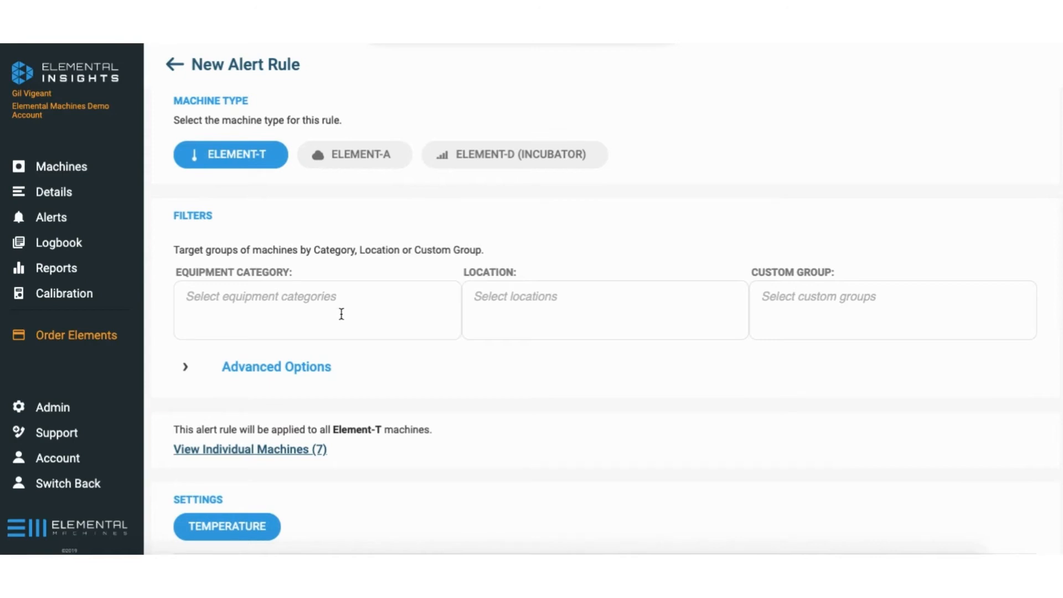
mouse_move(289, 303)
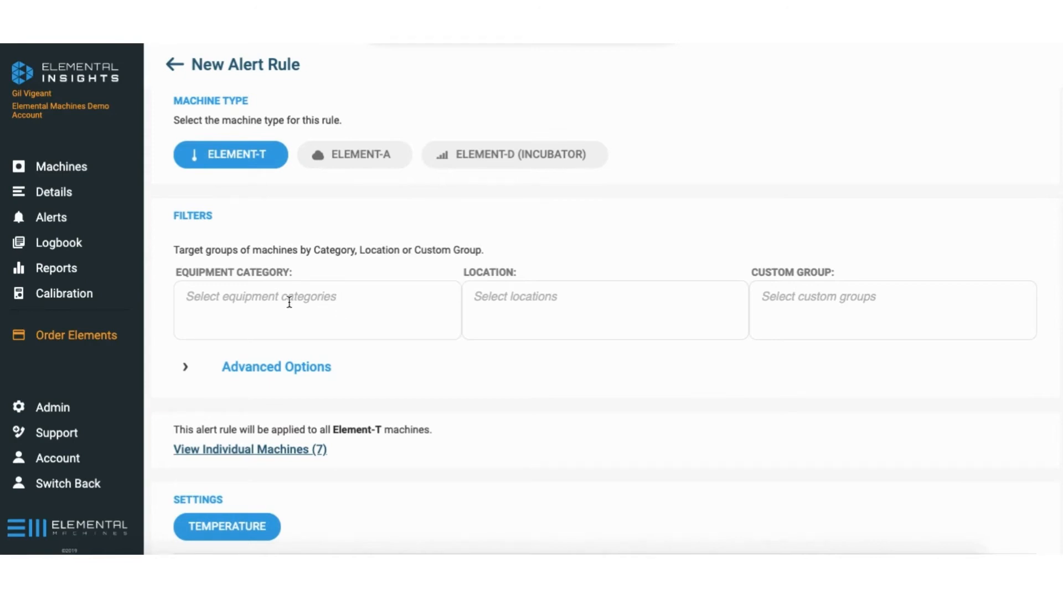
Set Equipment Category to -80 Freezer, covering two Element-T machines
click(315, 310)
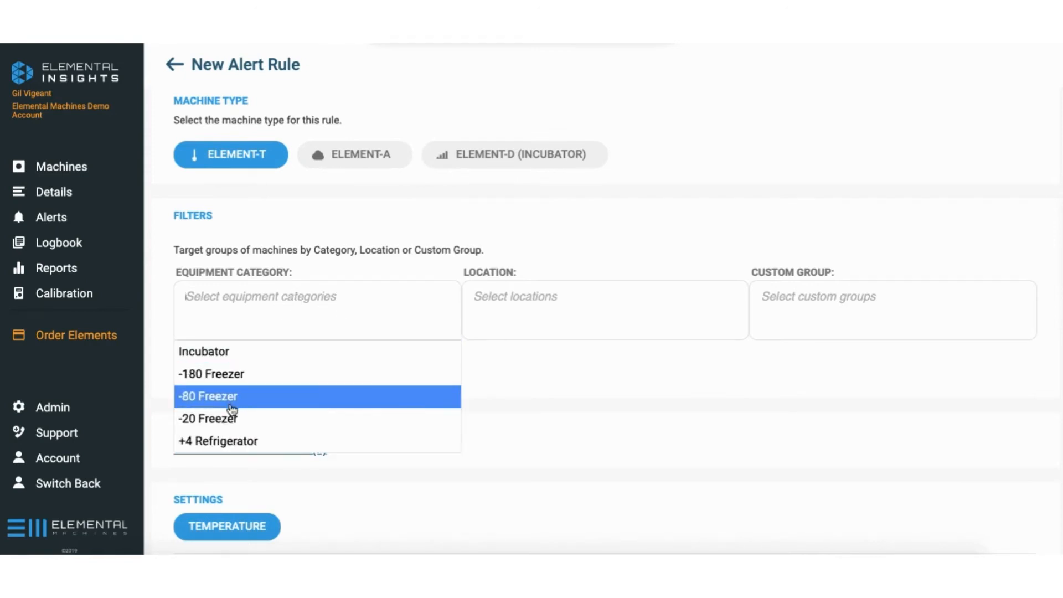
click(208, 396)
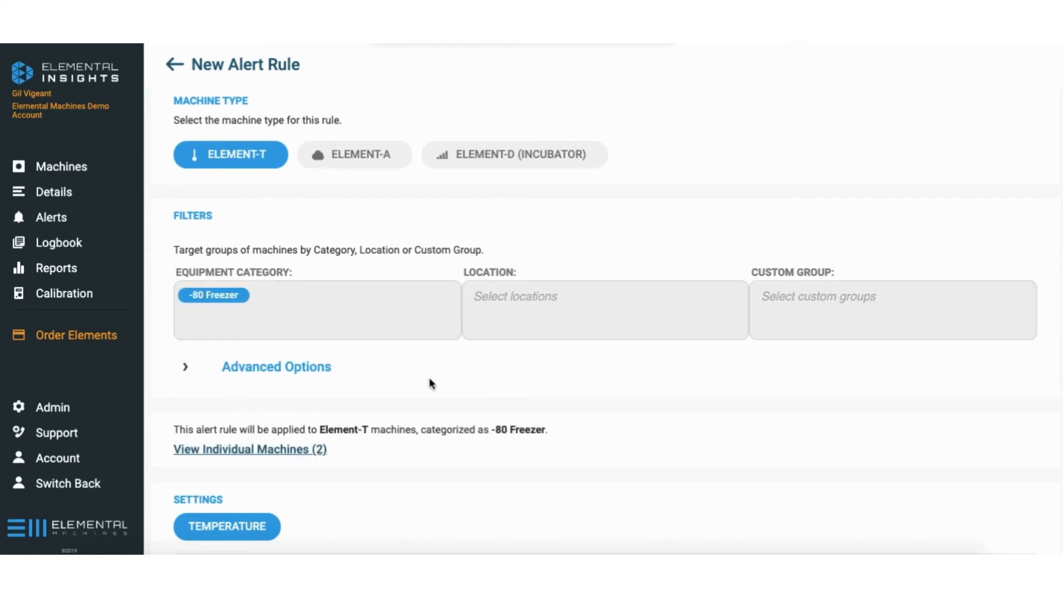
scroll(down, 3)
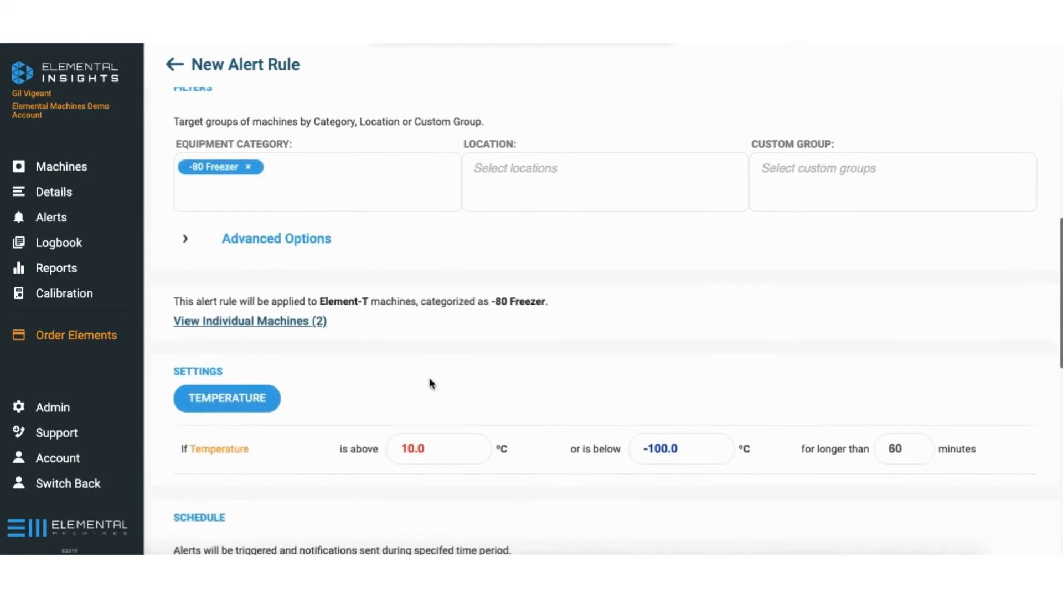
scroll(down, 3)
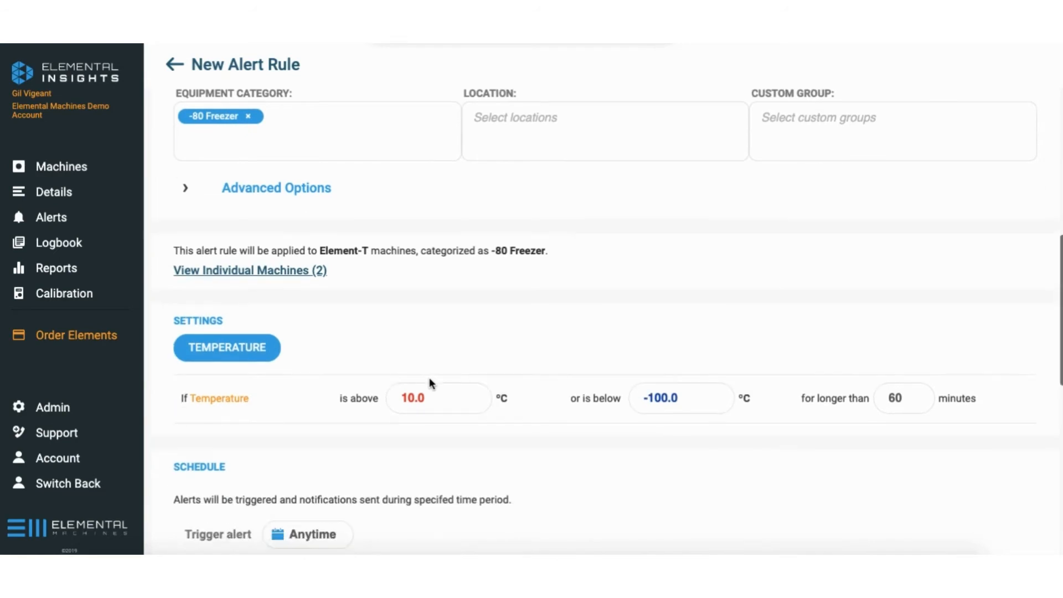
scroll(down, 3)
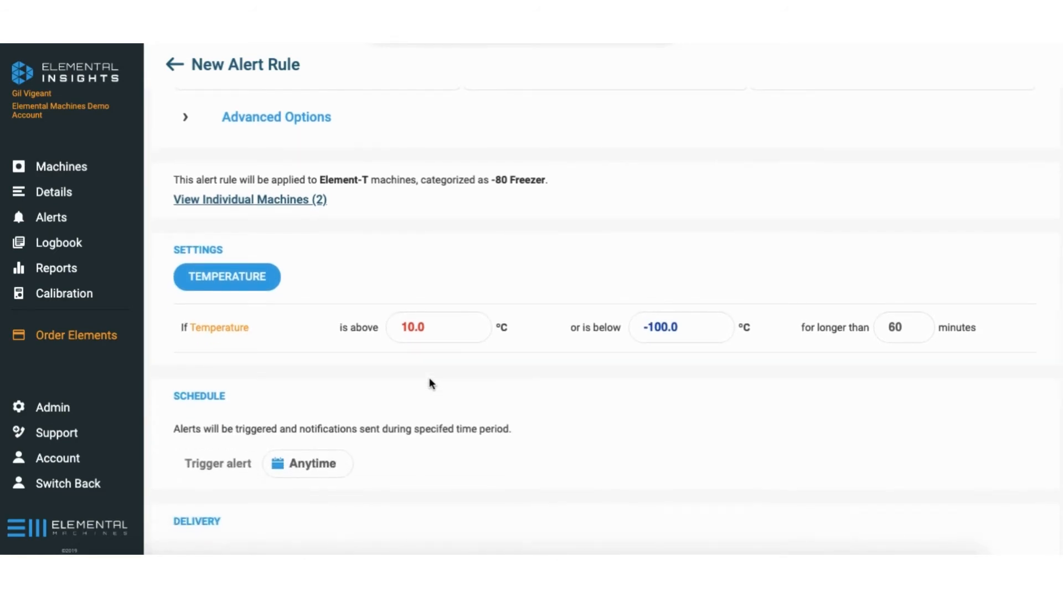
mouse_move(462, 370)
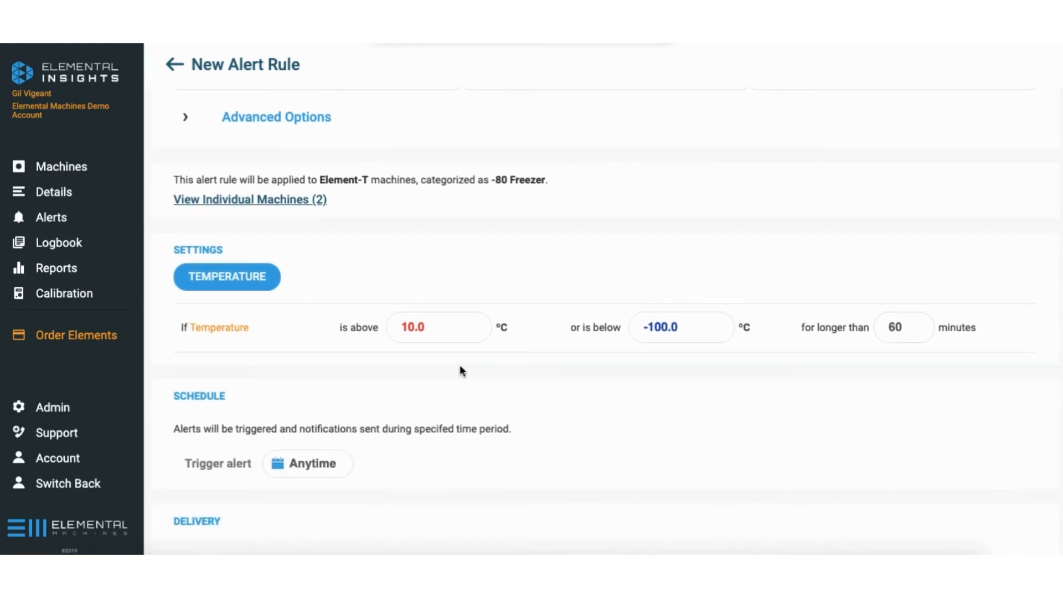
Alert when temperature is above -65 °C or below -90 °C for over 20 minutes
text(-65)
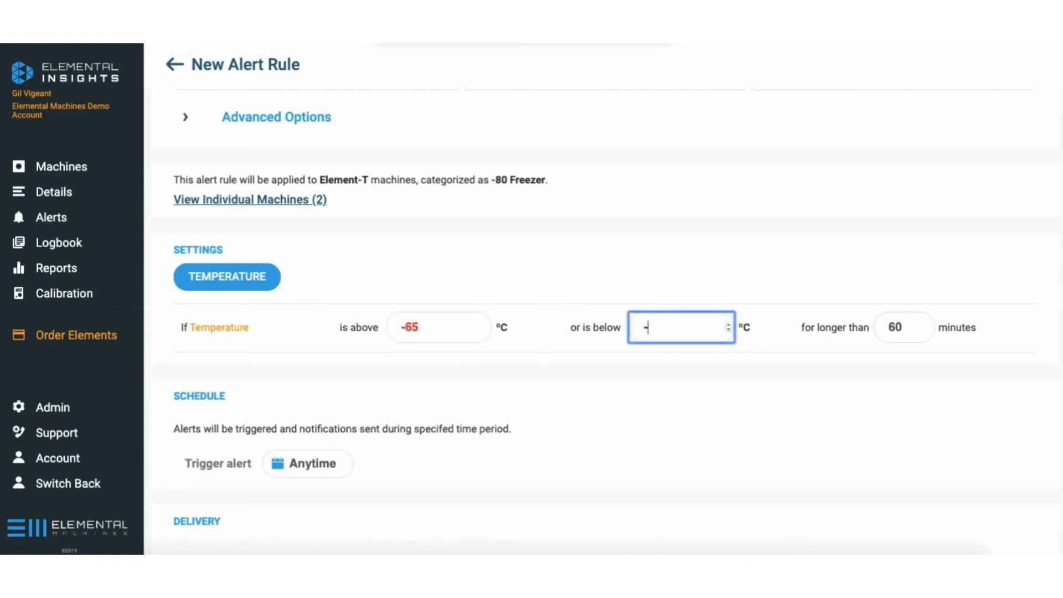
text(-90)
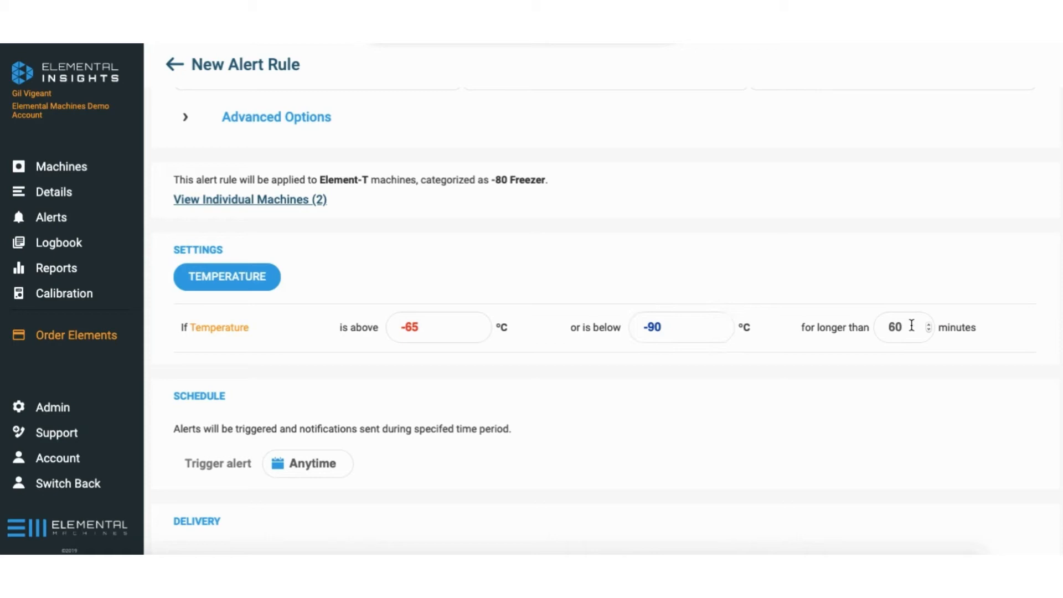
text(20)
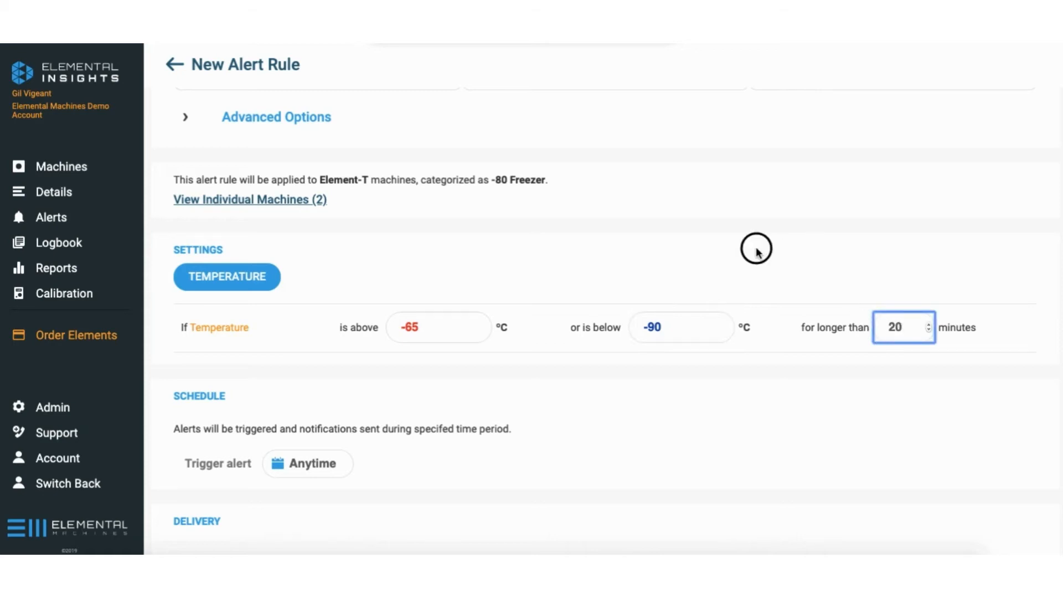
scroll(down, 3)
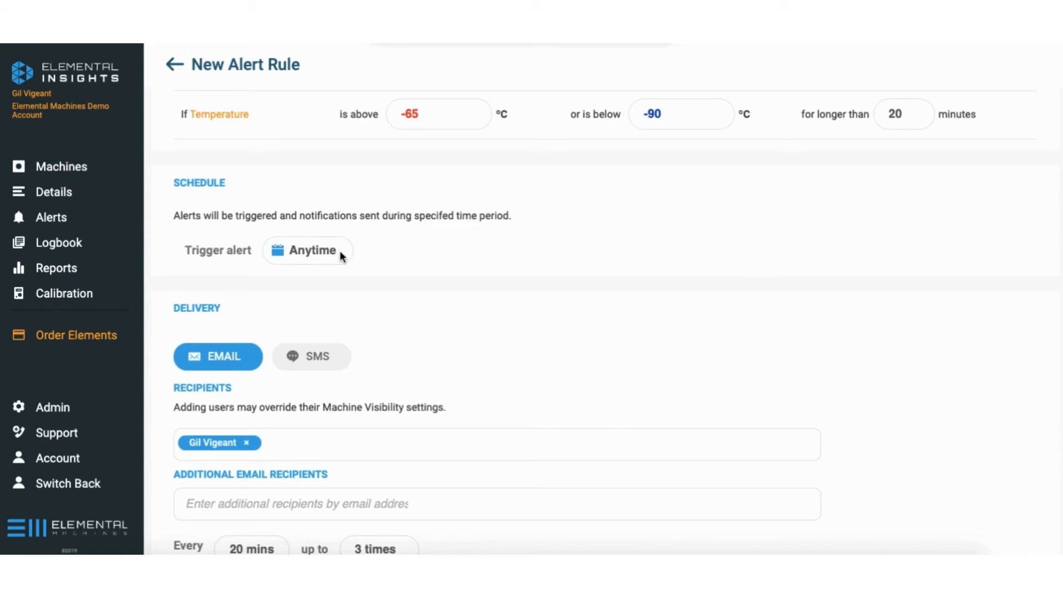
mouse_move(603, 295)
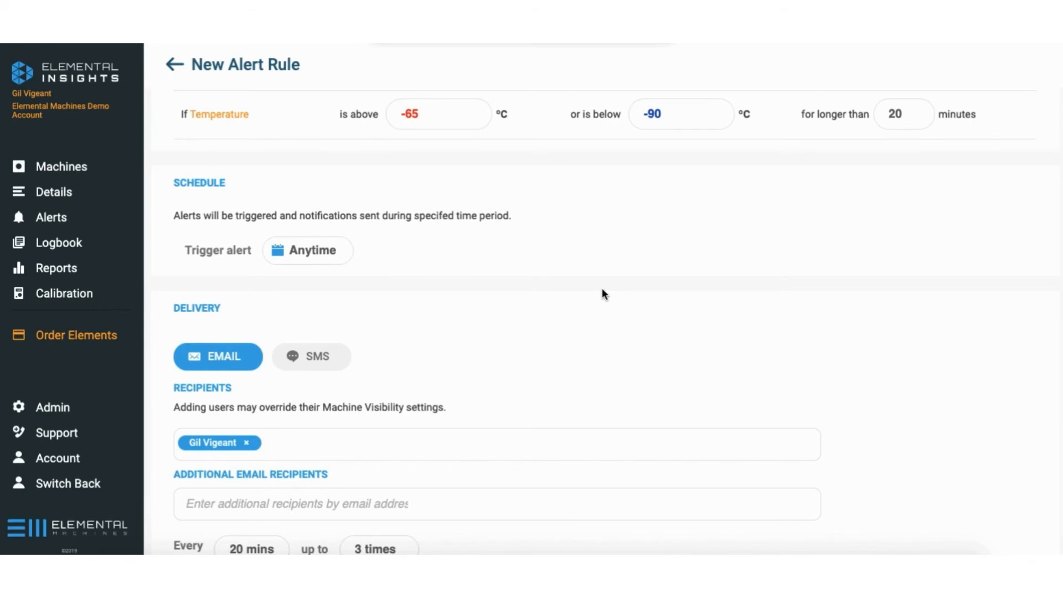
scroll(down, 3)
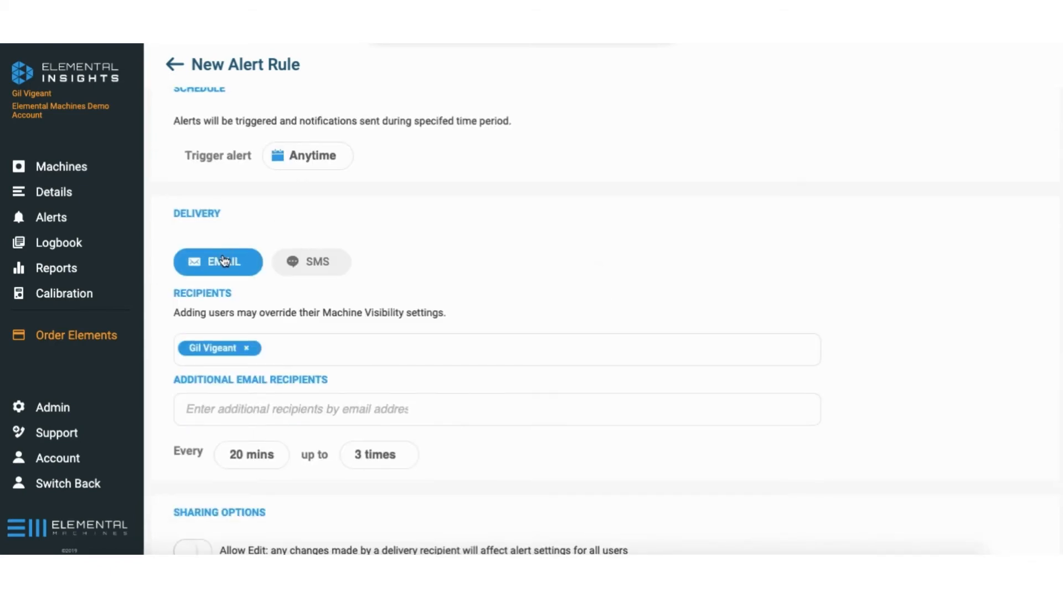
mouse_move(252, 268)
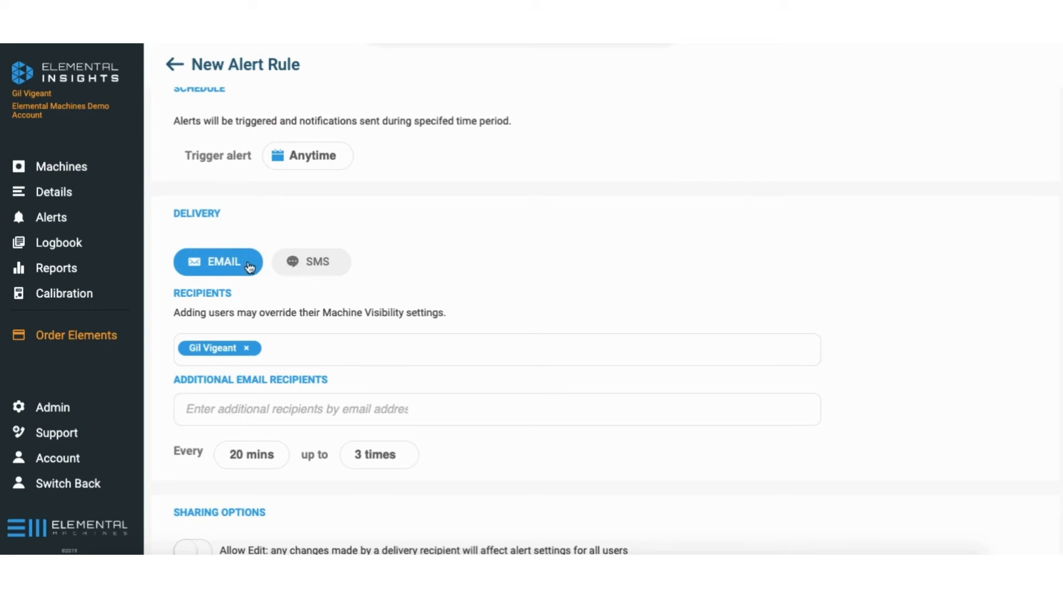
click(312, 262)
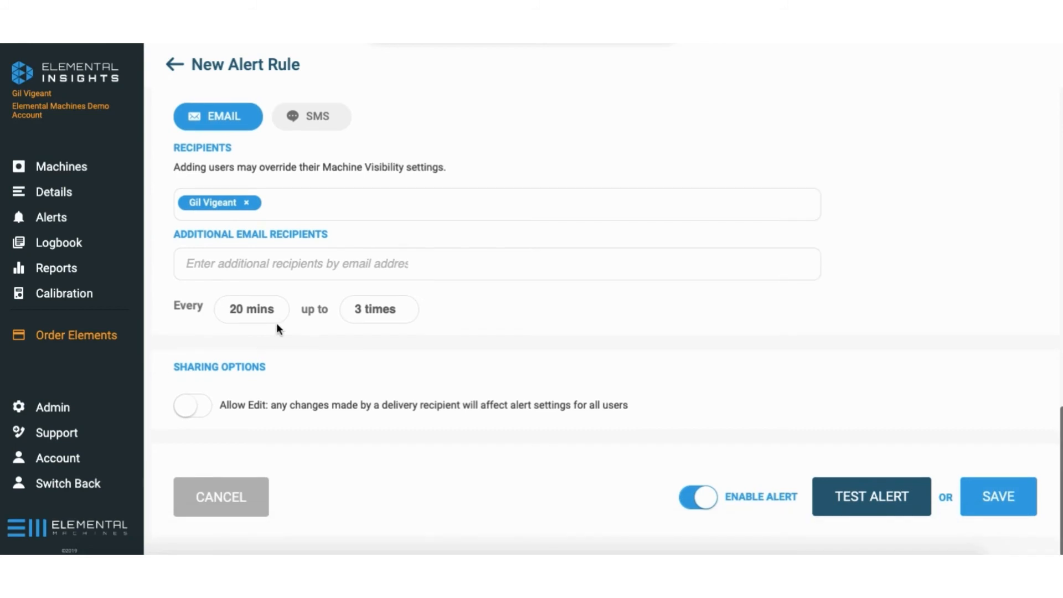
mouse_move(314, 317)
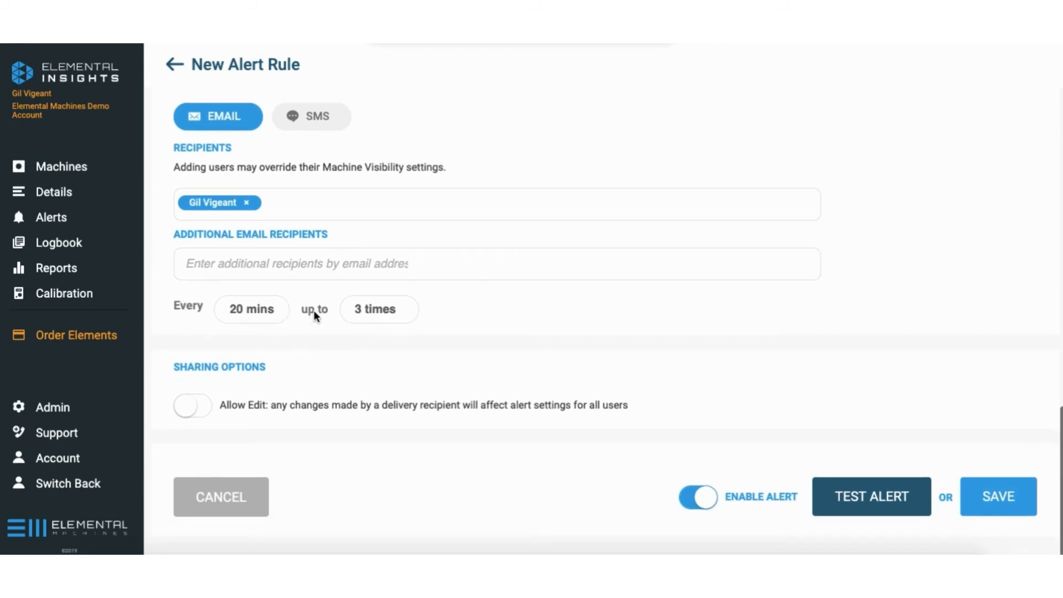
Keep the alert repeat limit at 3 times and save the rule
click(378, 309)
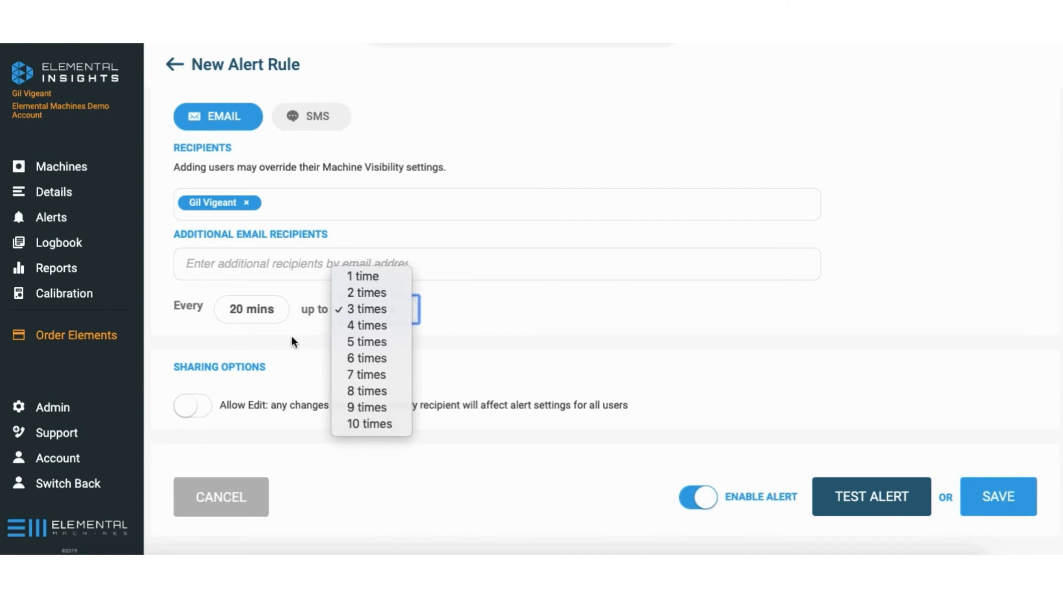
click(365, 309)
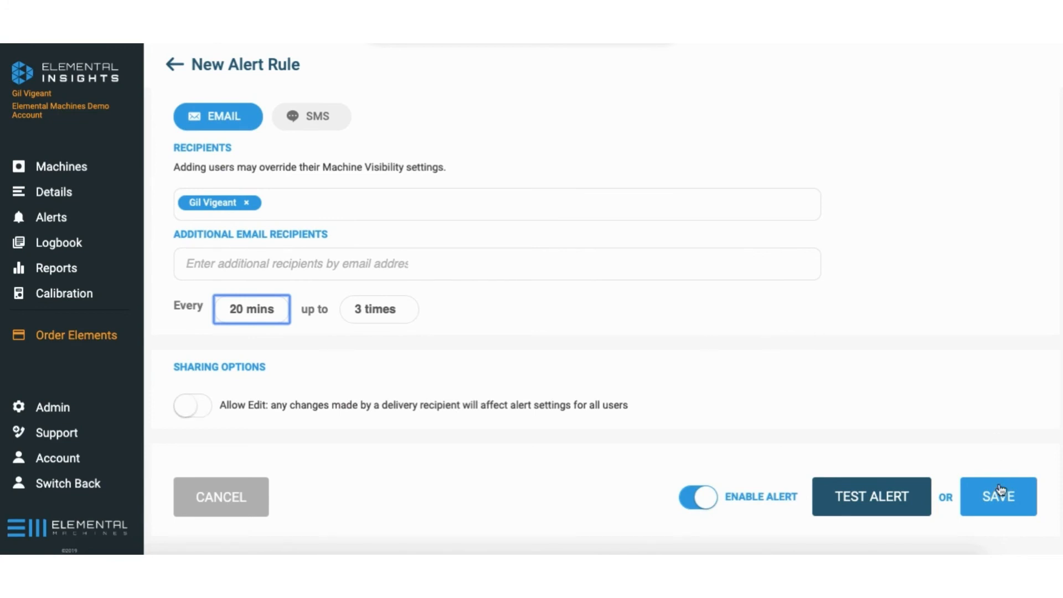
click(998, 496)
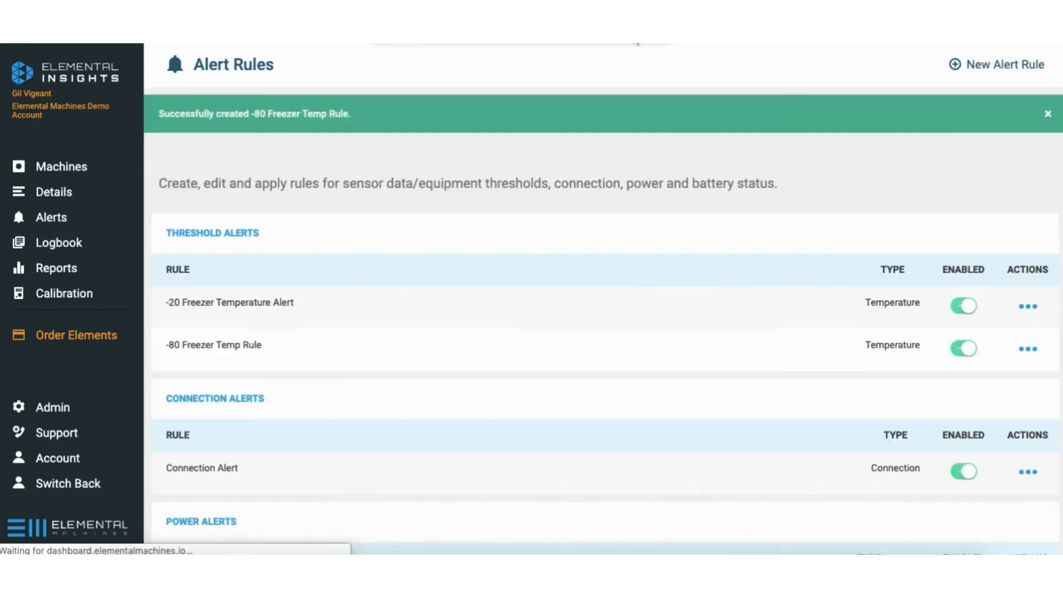